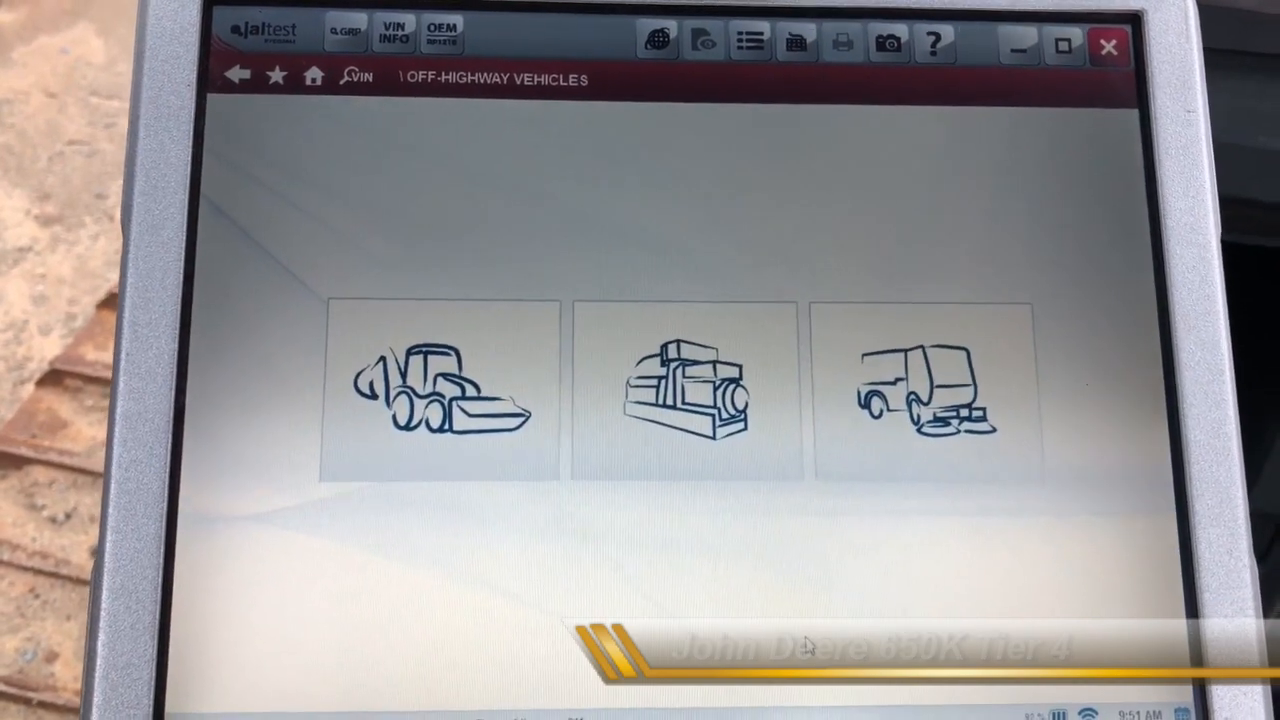
Select construction equipment and John Deere, then scroll the model list to 650K
click(430, 390)
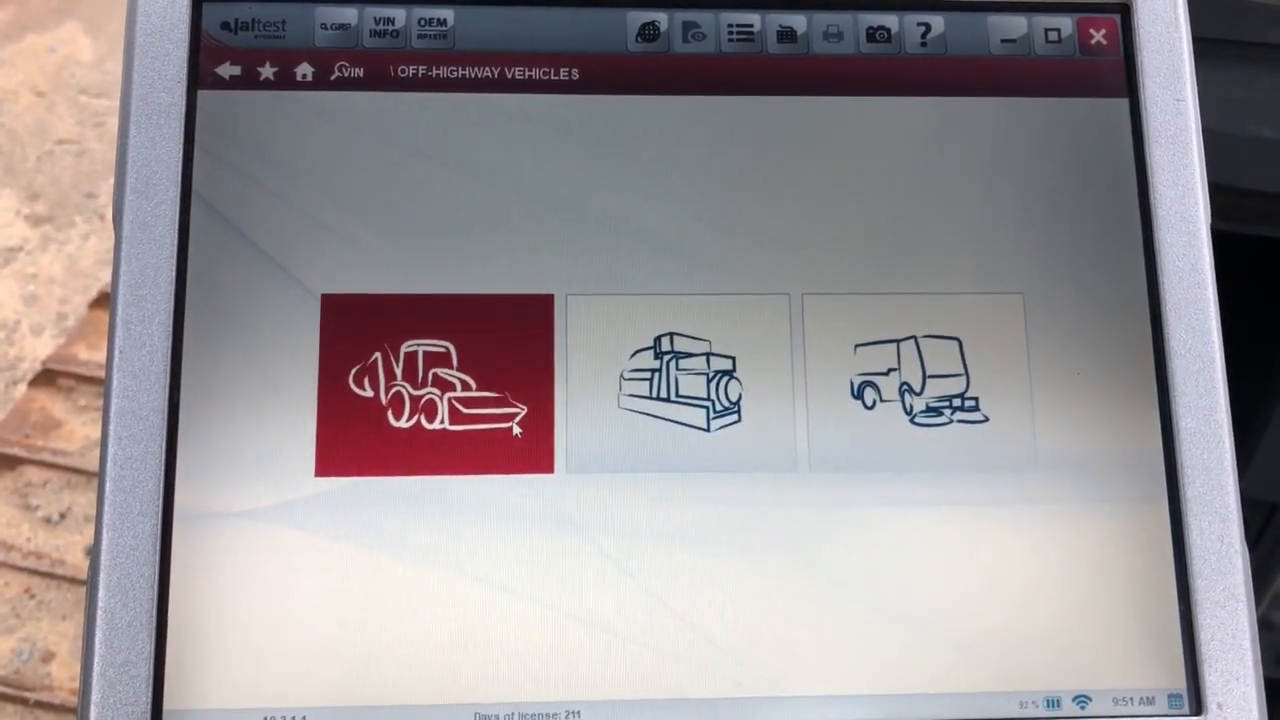
click(434, 385)
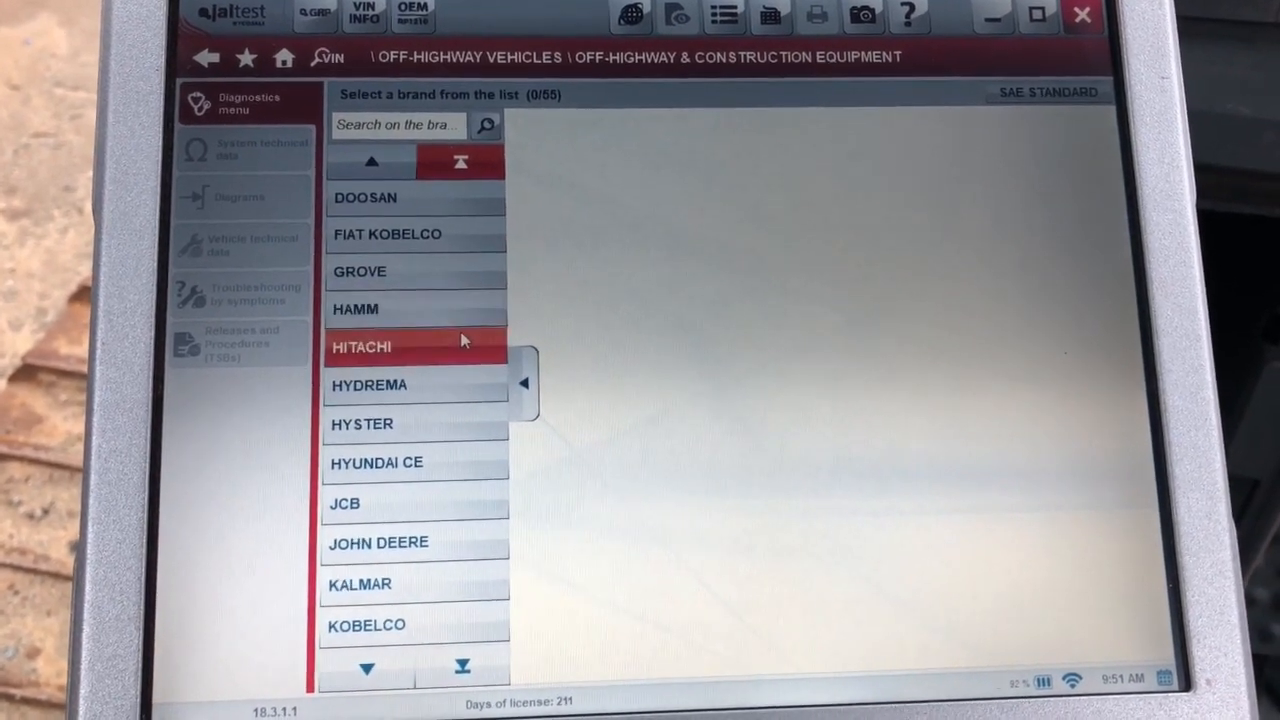
click(400, 538)
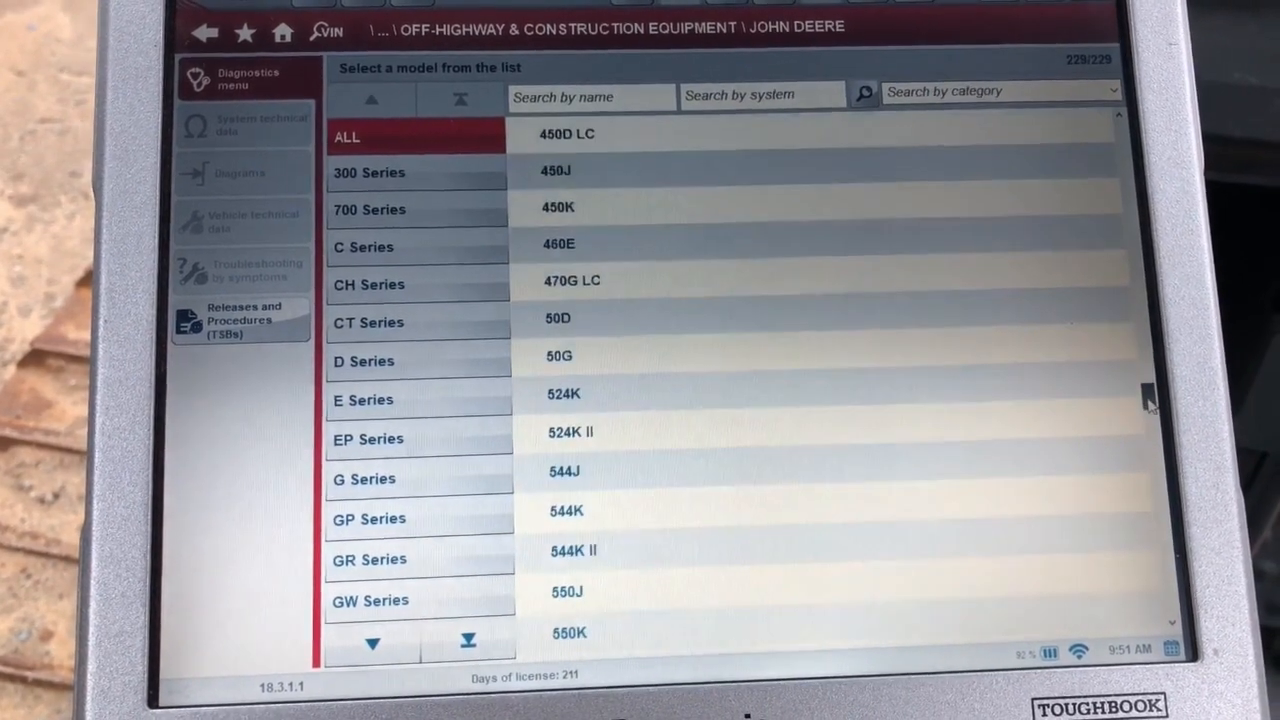
scroll(down, 3)
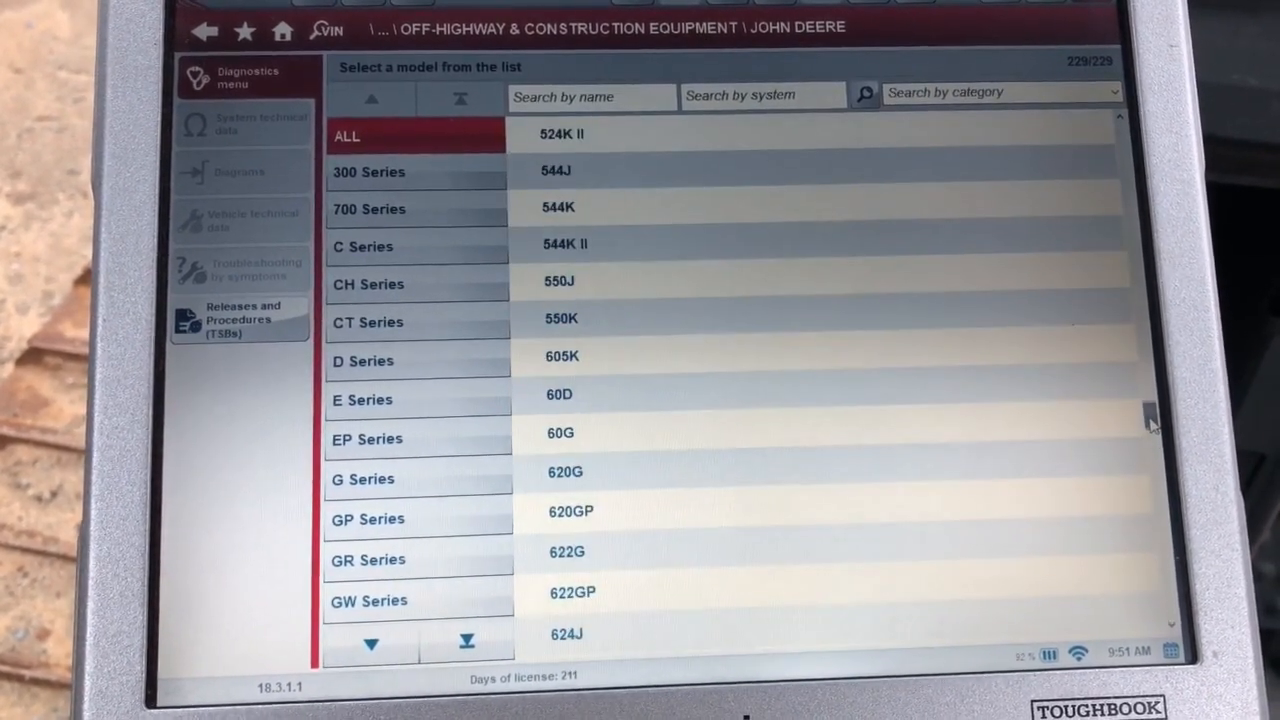
scroll(up, 3)
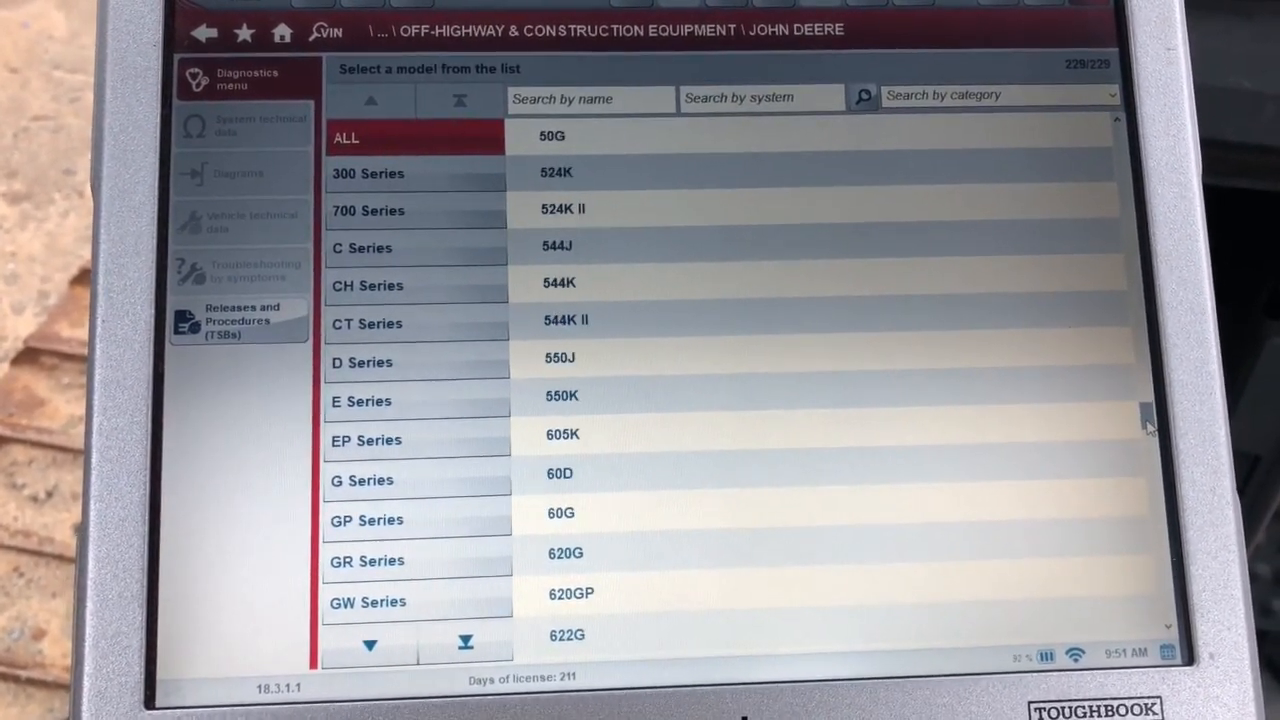
scroll(down, 3)
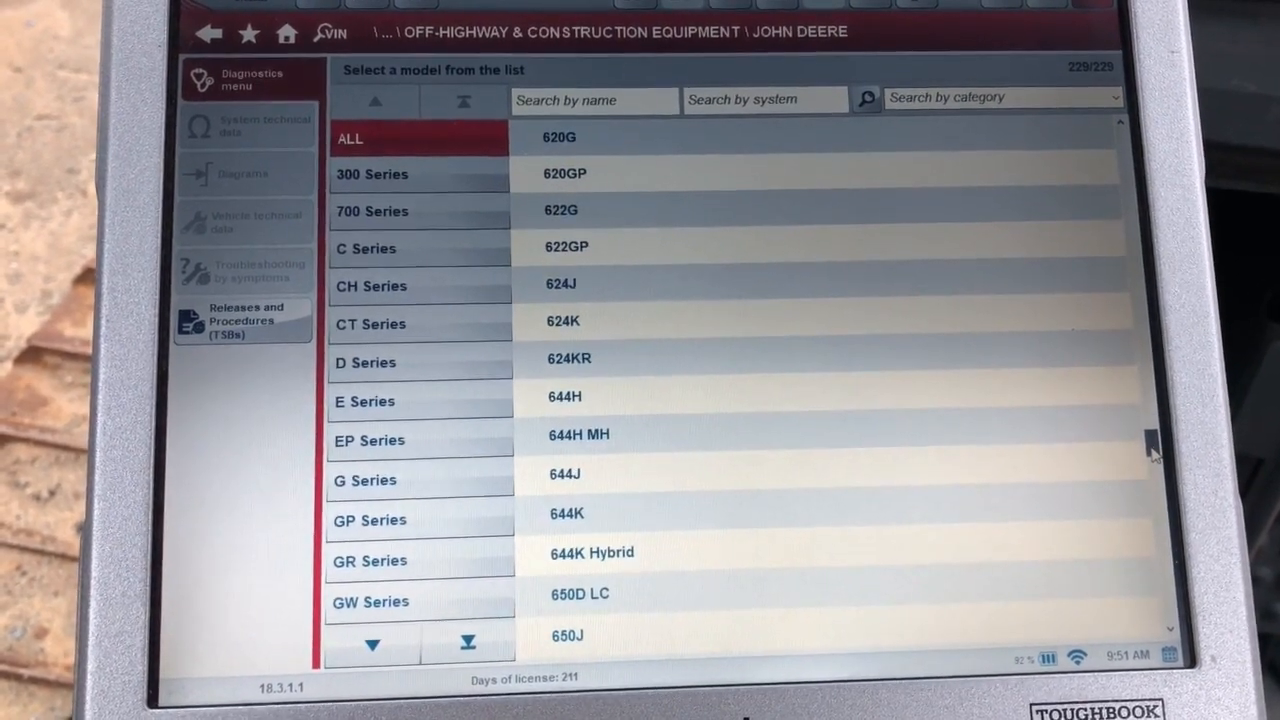
scroll(down, 3)
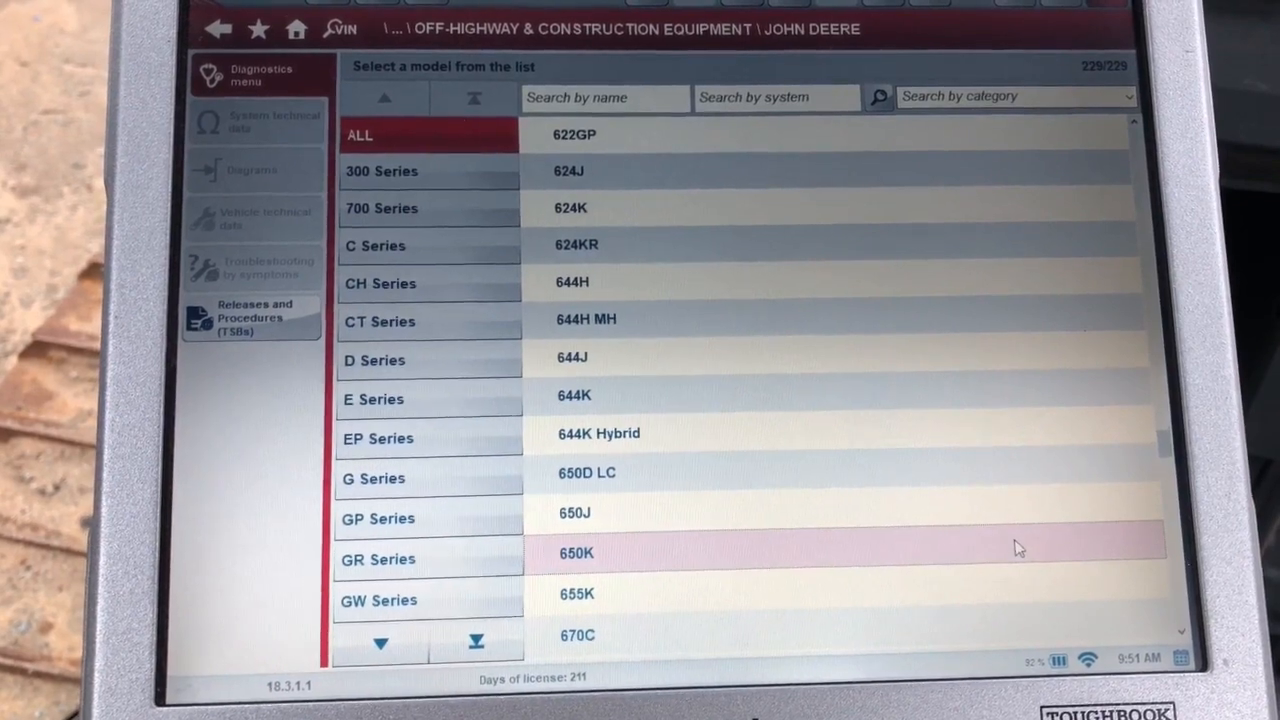
Open the 650K model and connect to its ECU HPCR engine unit via Connection 1
double_click(575, 553)
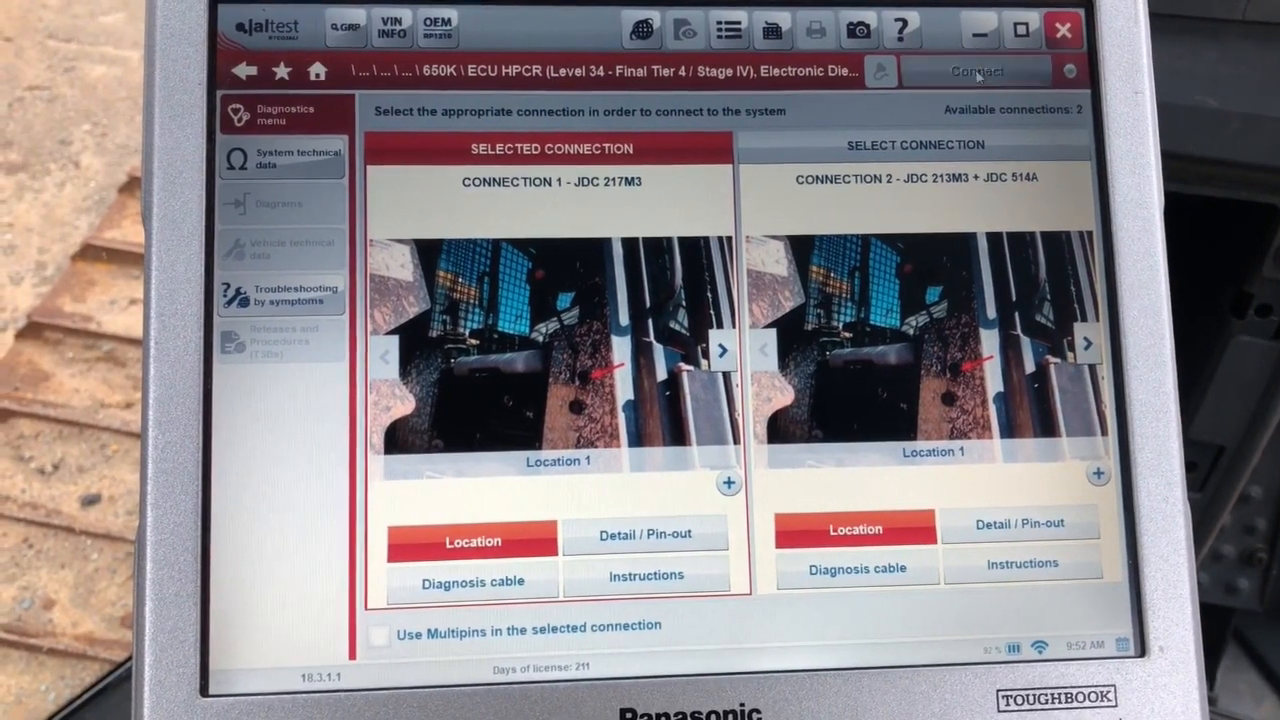
click(977, 71)
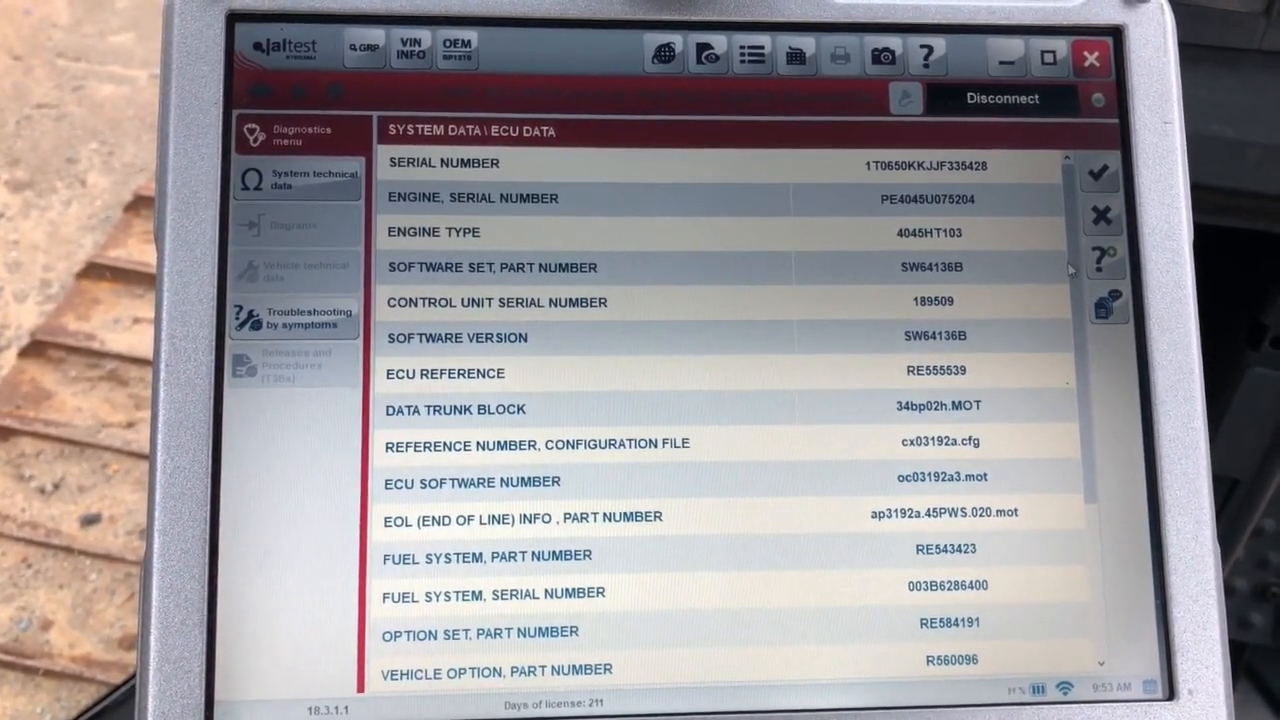
Scroll through the 650K ECU data identification and part numbers
scroll(down, 3)
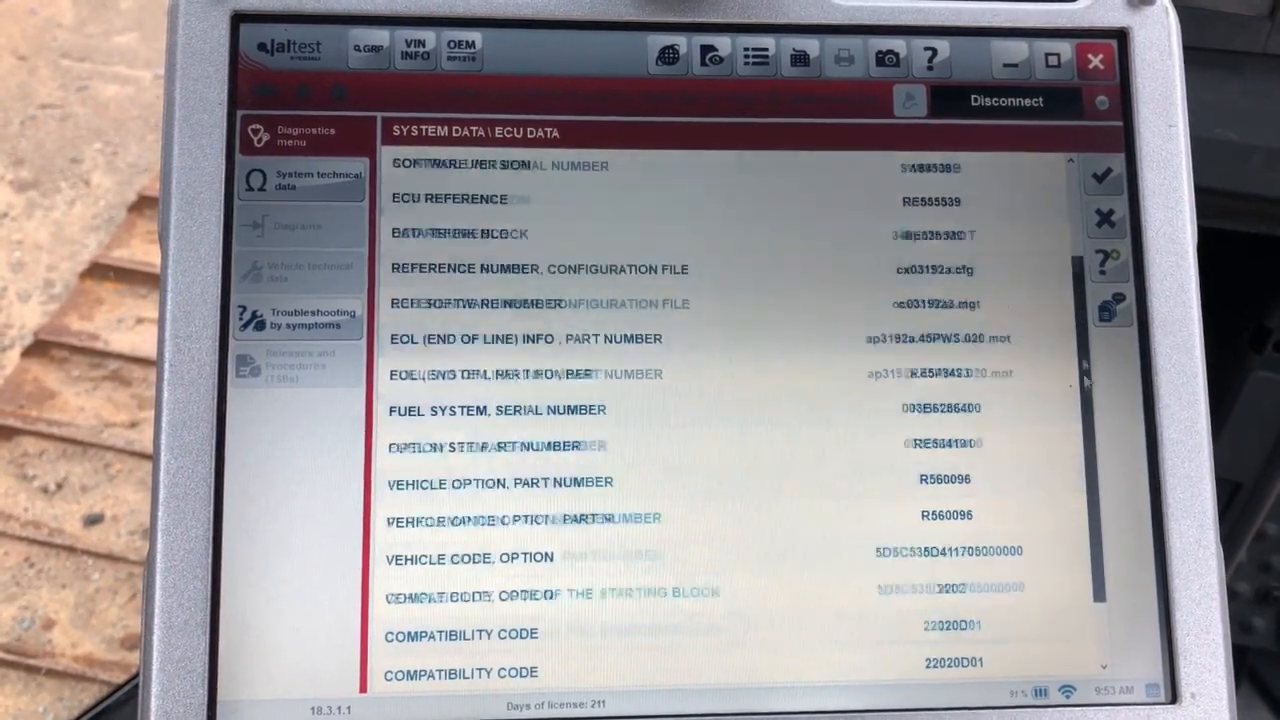
scroll(down, 3)
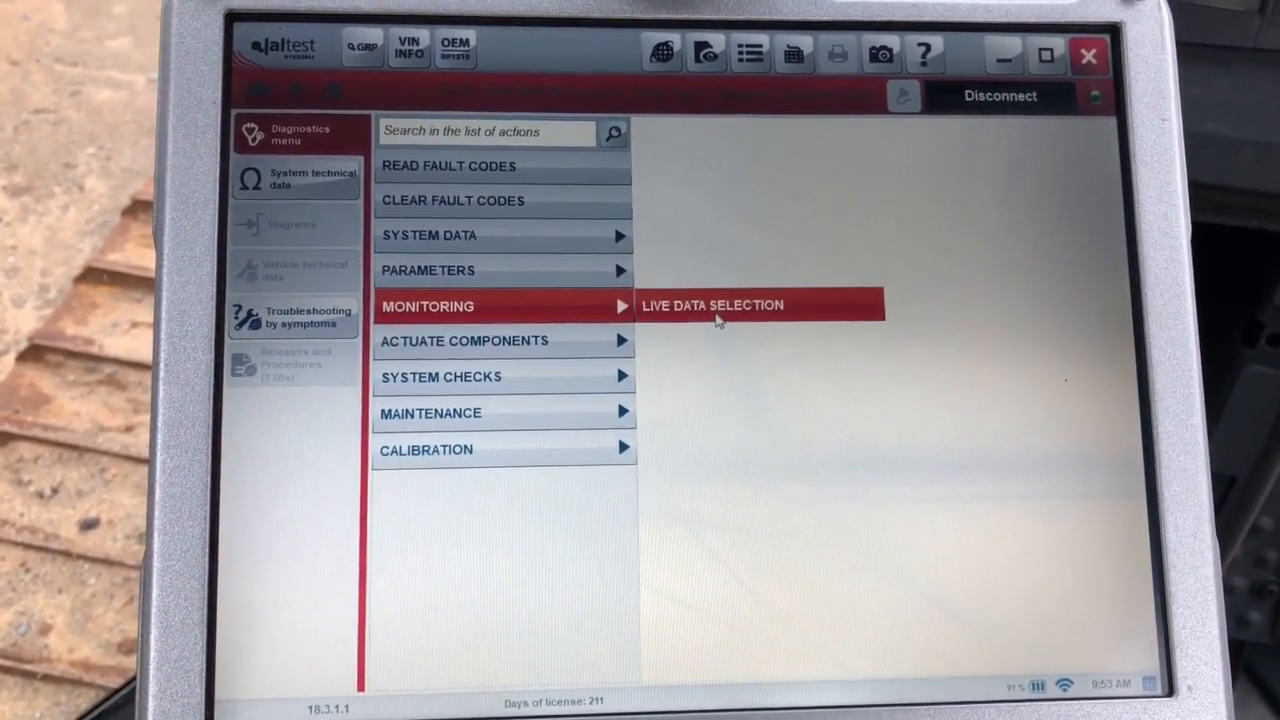
Open Monitoring > Live Data Selection and select all live data readings
click(712, 305)
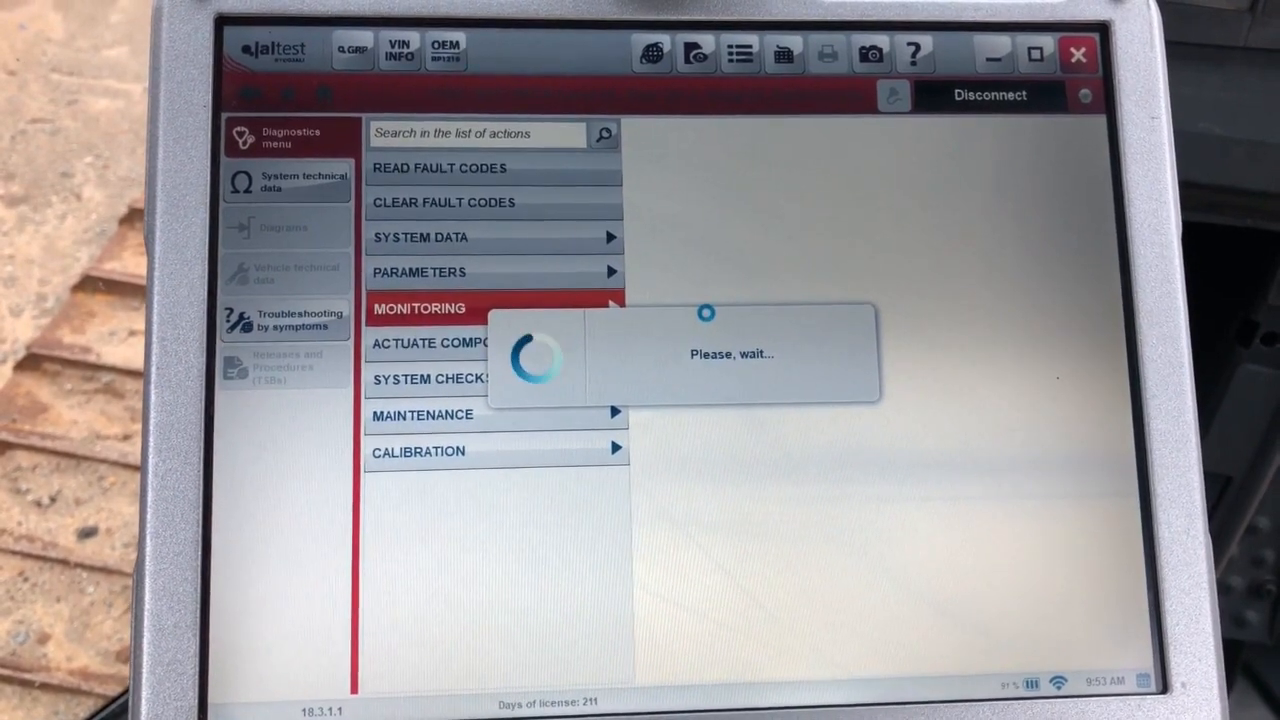
click(419, 308)
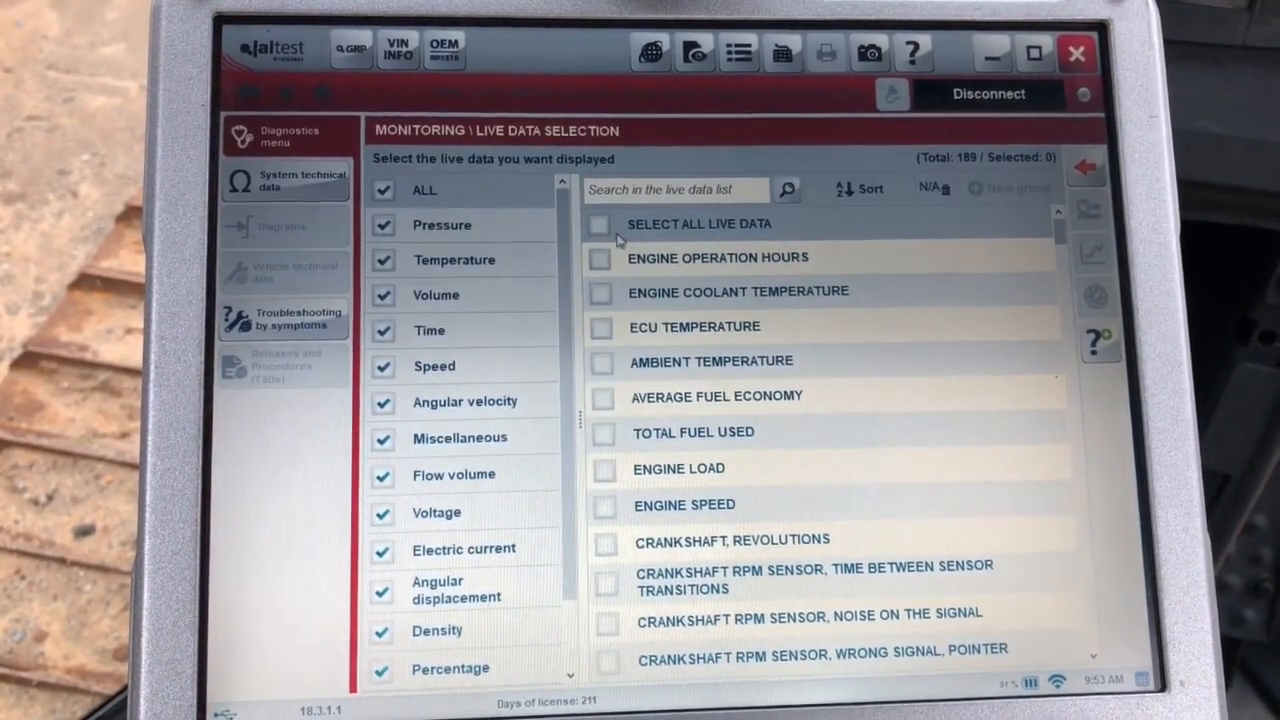
click(600, 224)
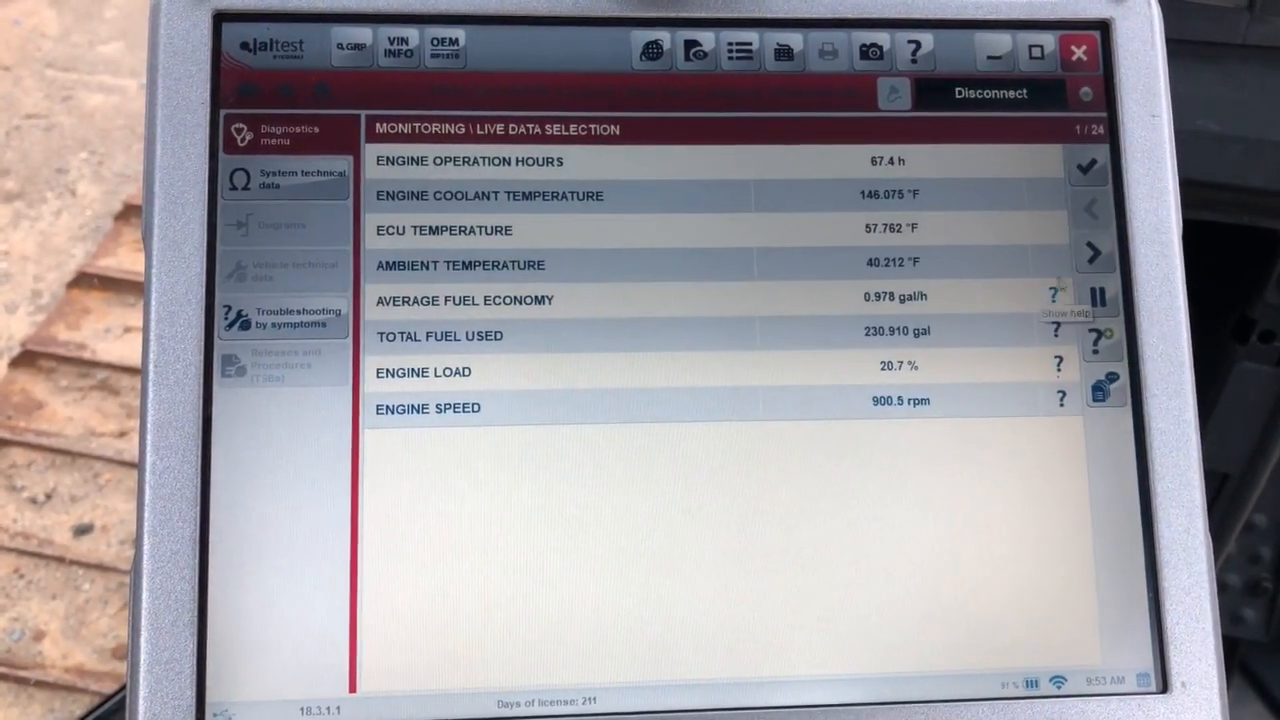
Page through the live readings up to the exhaust manifold and injection rail values
click(1091, 252)
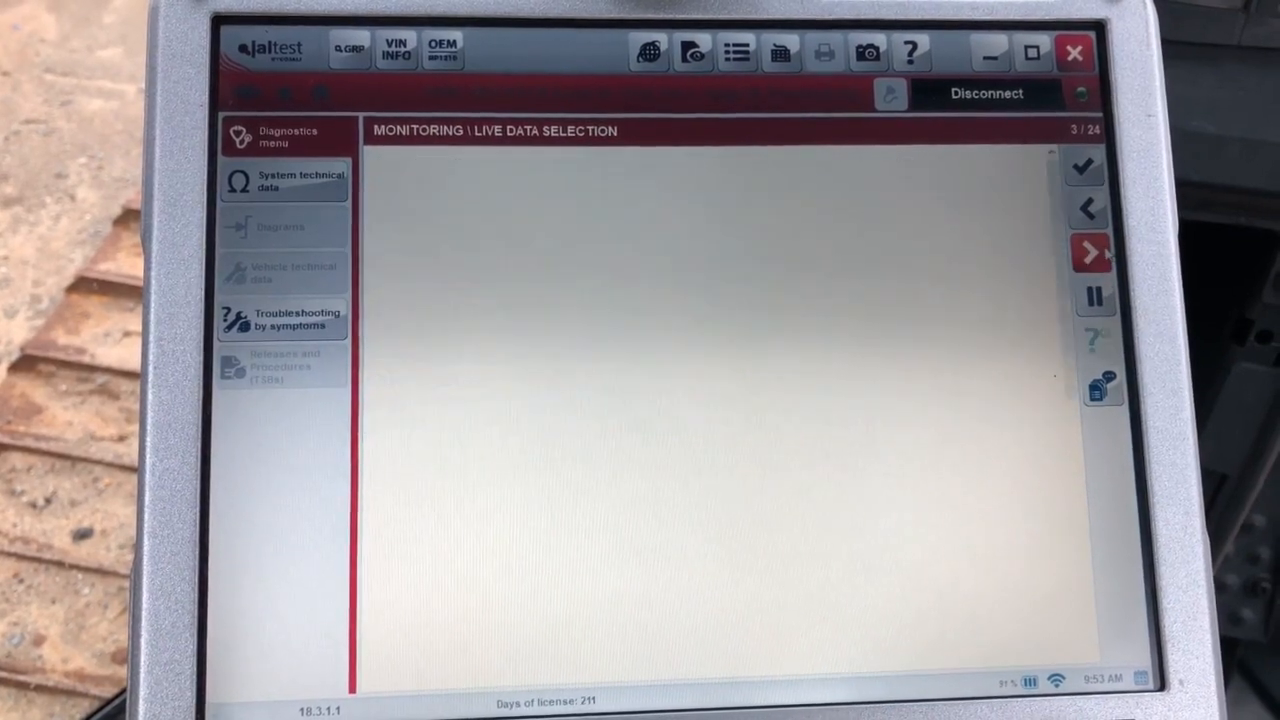
click(1088, 251)
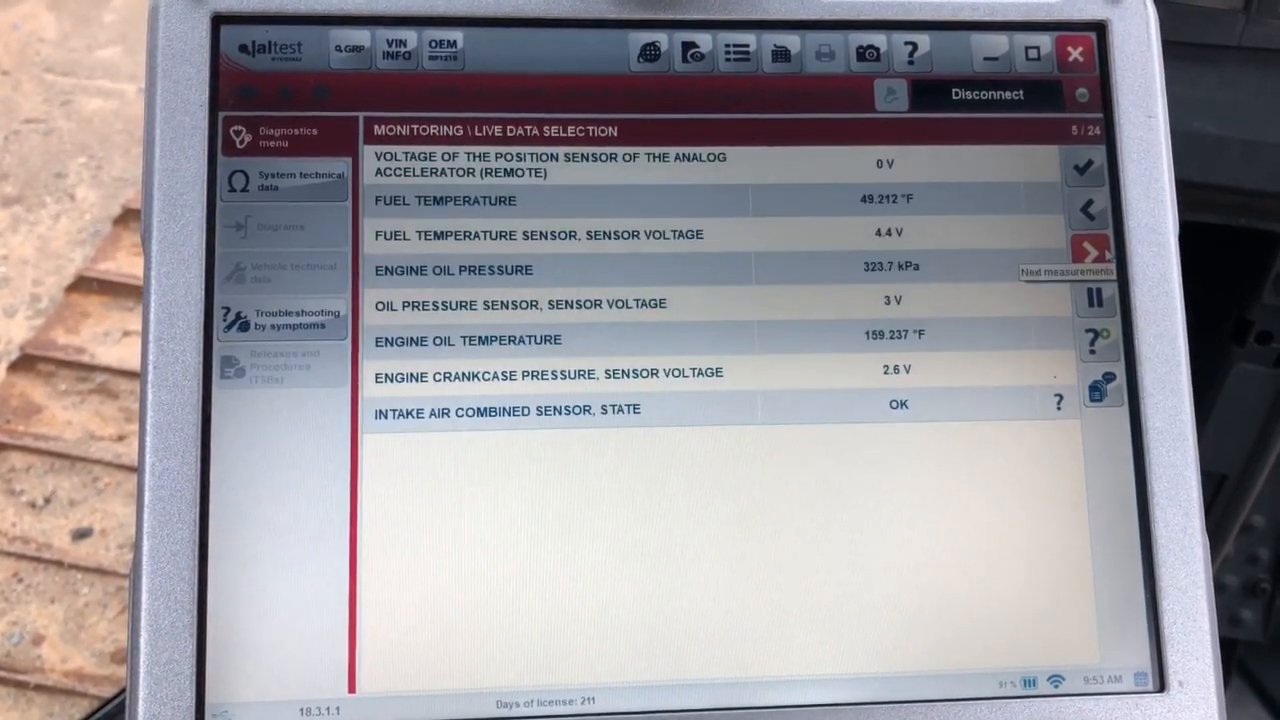
click(1085, 249)
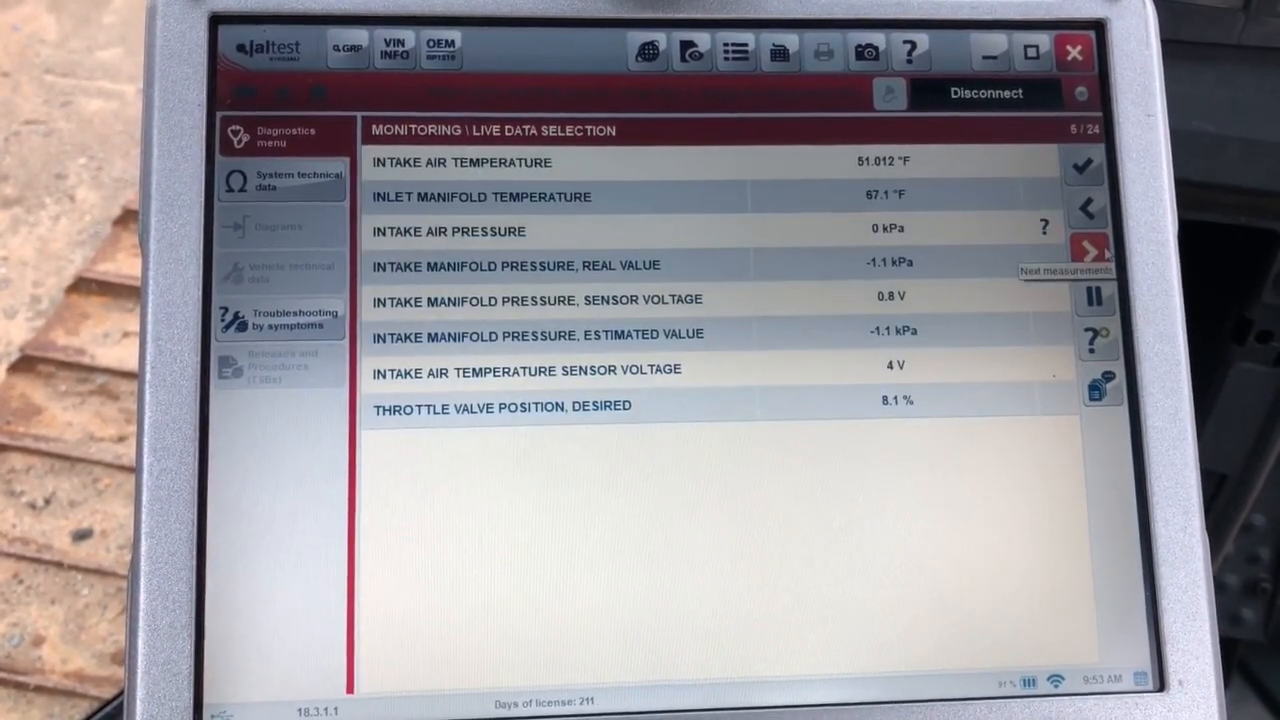
click(1088, 250)
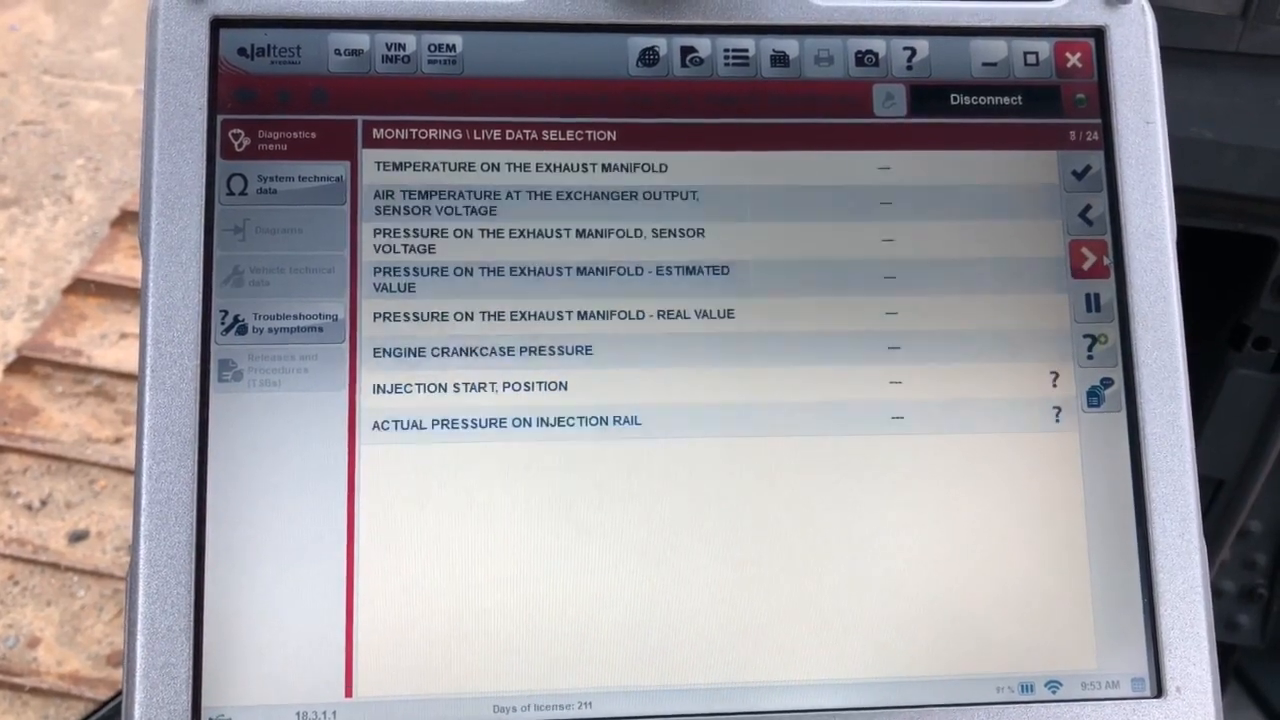
click(1087, 258)
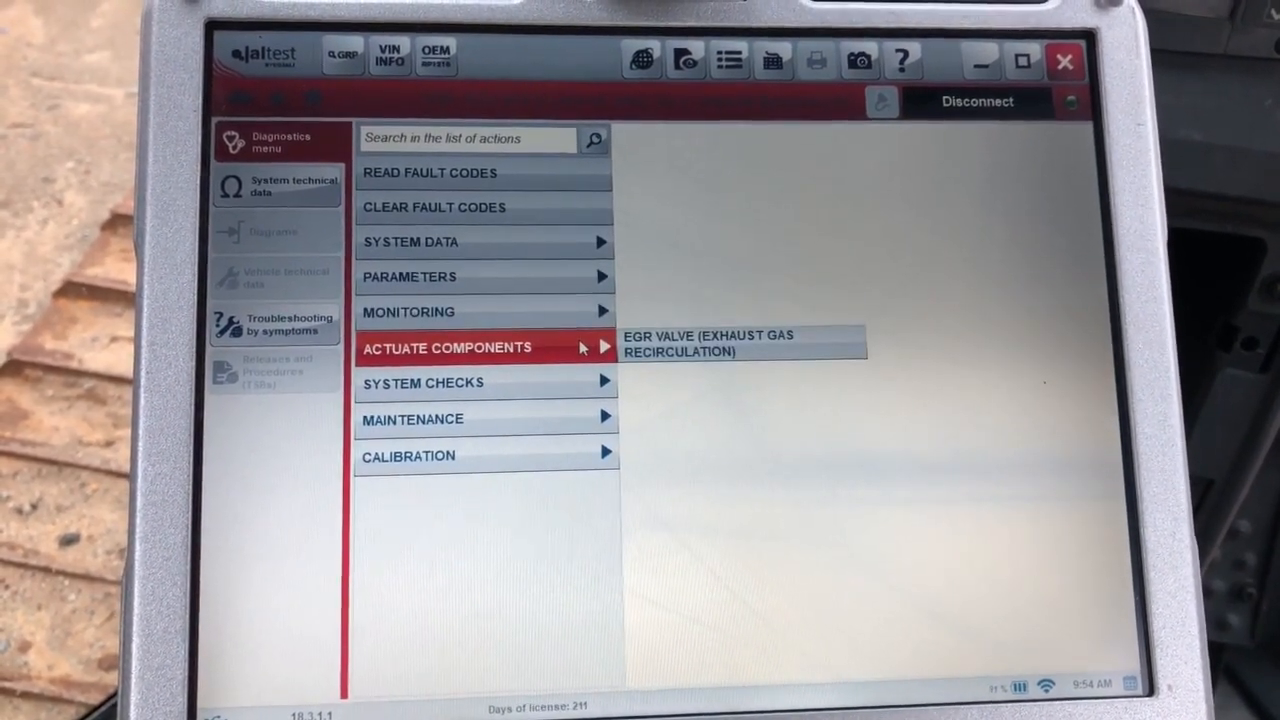
mouse_move(557, 377)
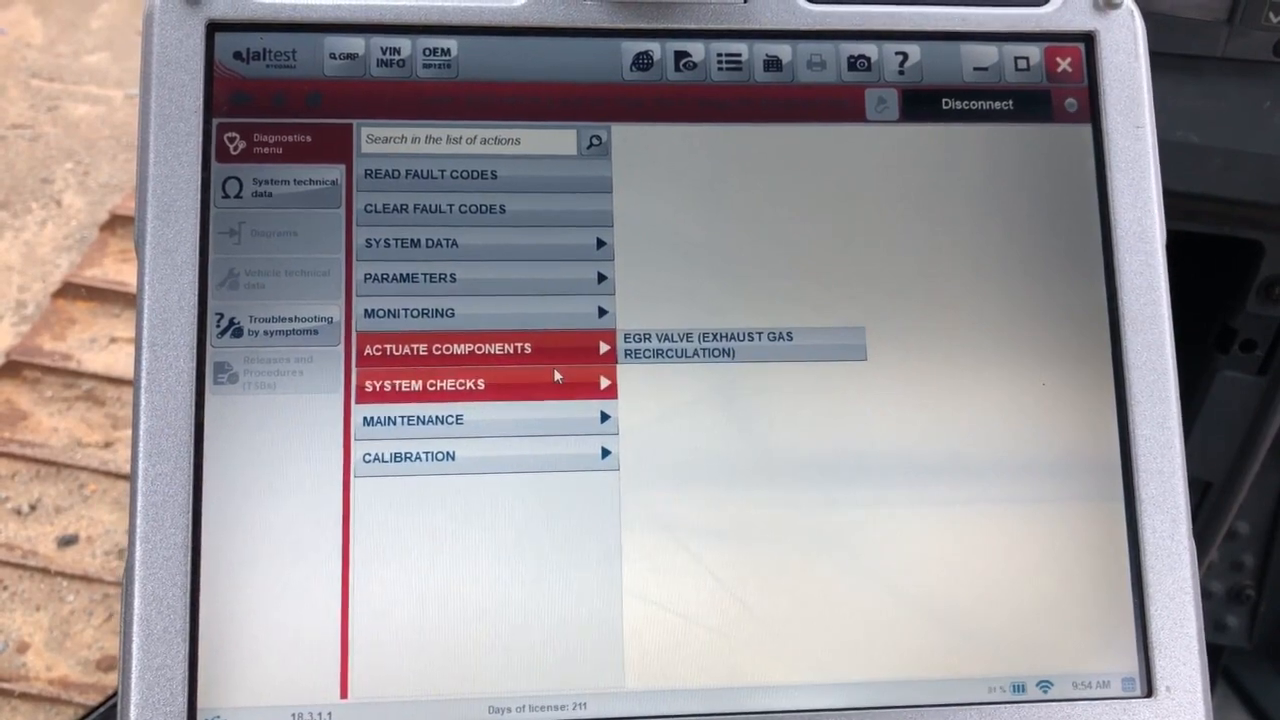
Leave live data and open the System Checks list from the Diagnostics menu
click(423, 385)
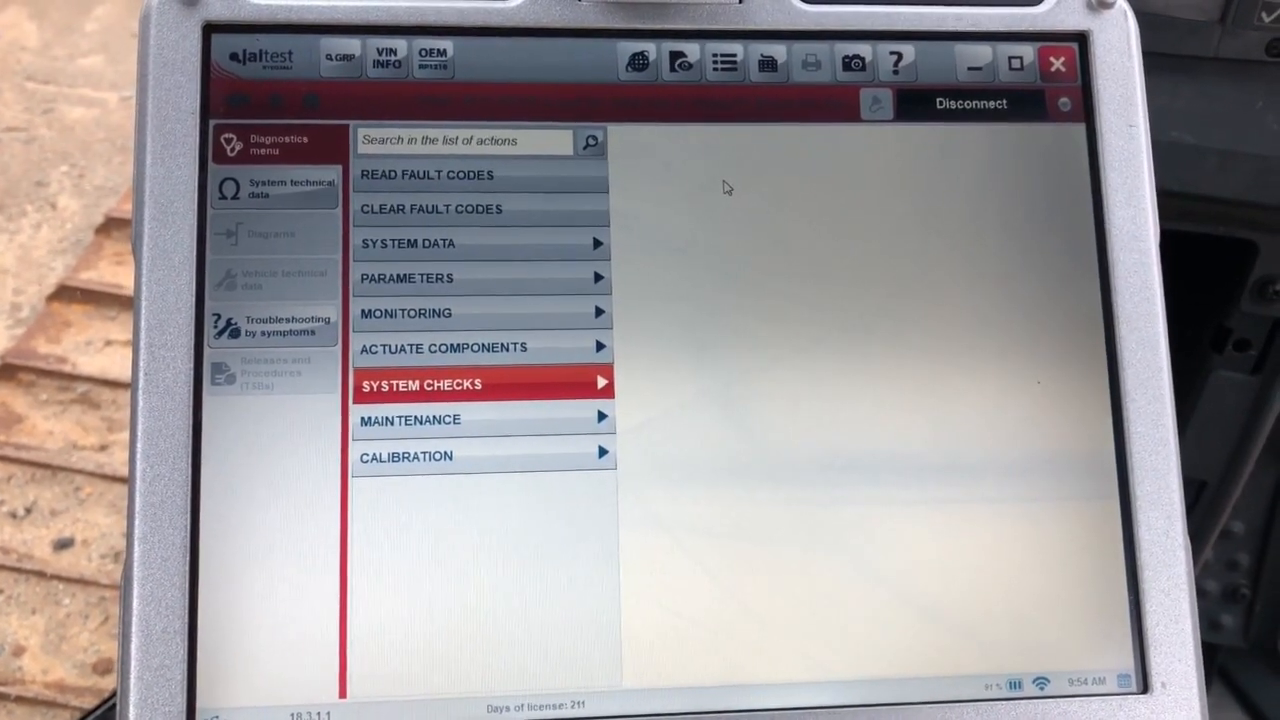
click(482, 385)
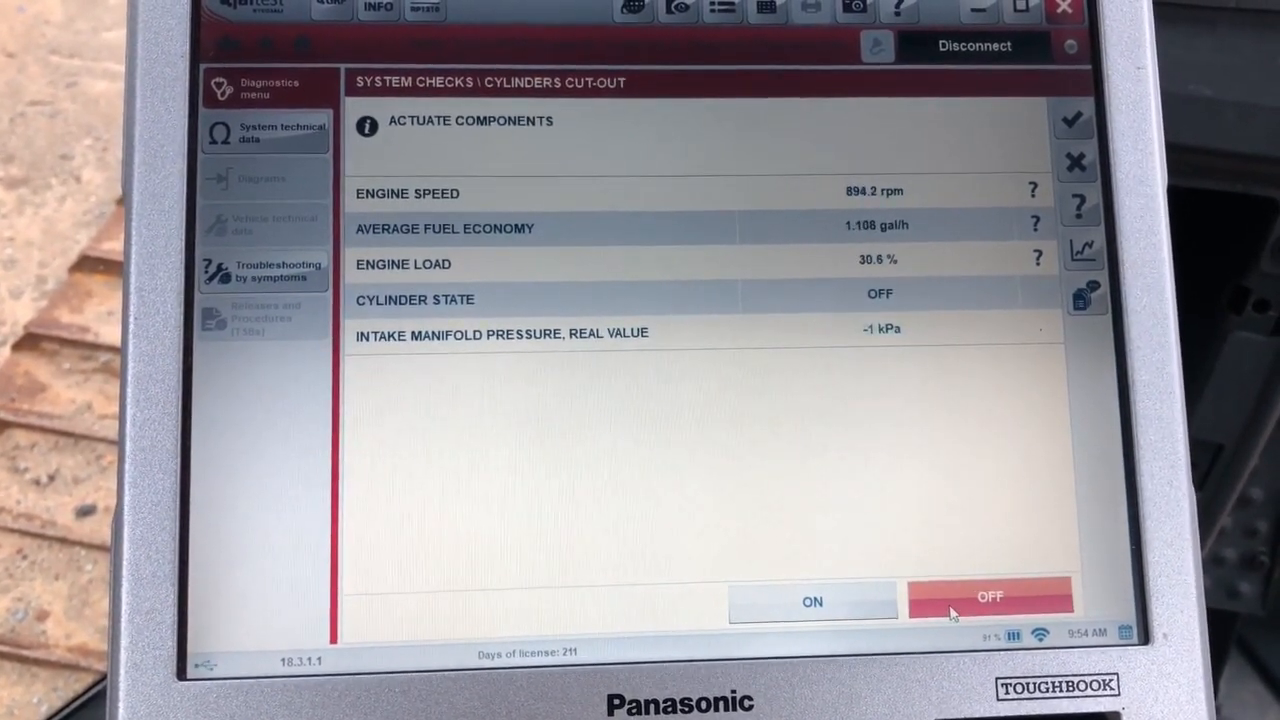
Run Cylinders Cut-out, toggling the cylinder OFF, ON, OFF and ON until finished
click(812, 602)
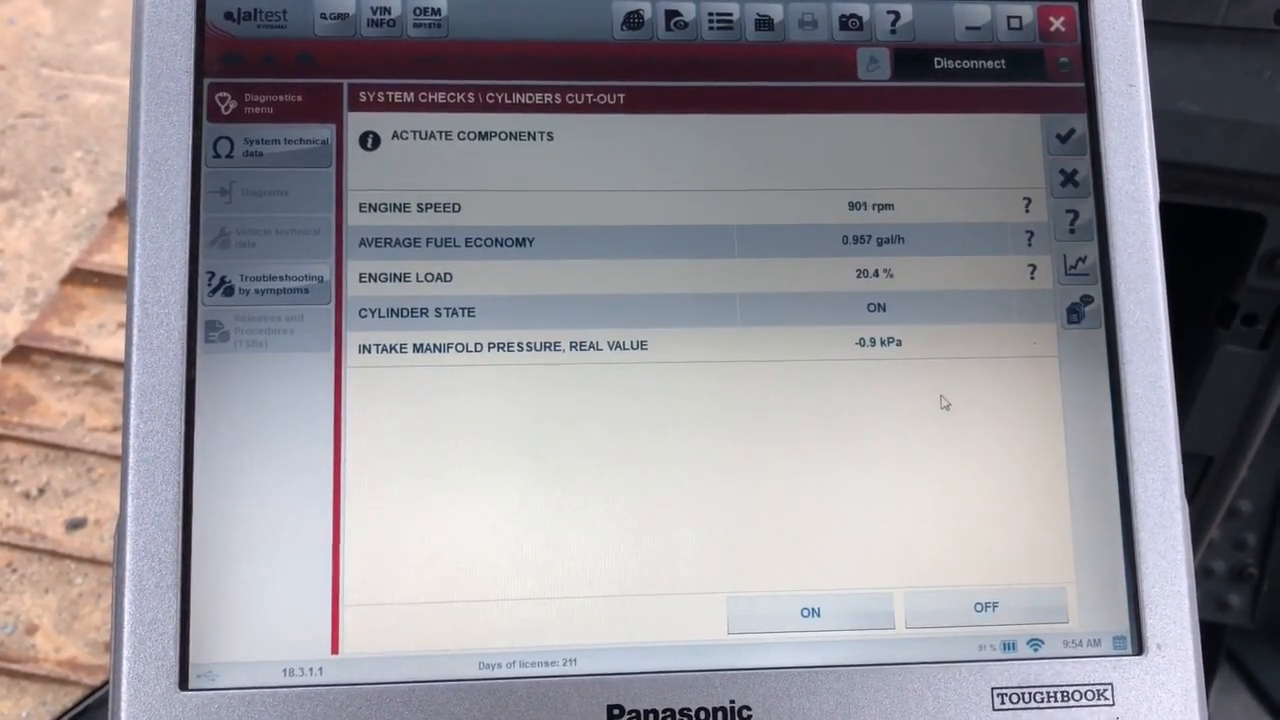
click(985, 610)
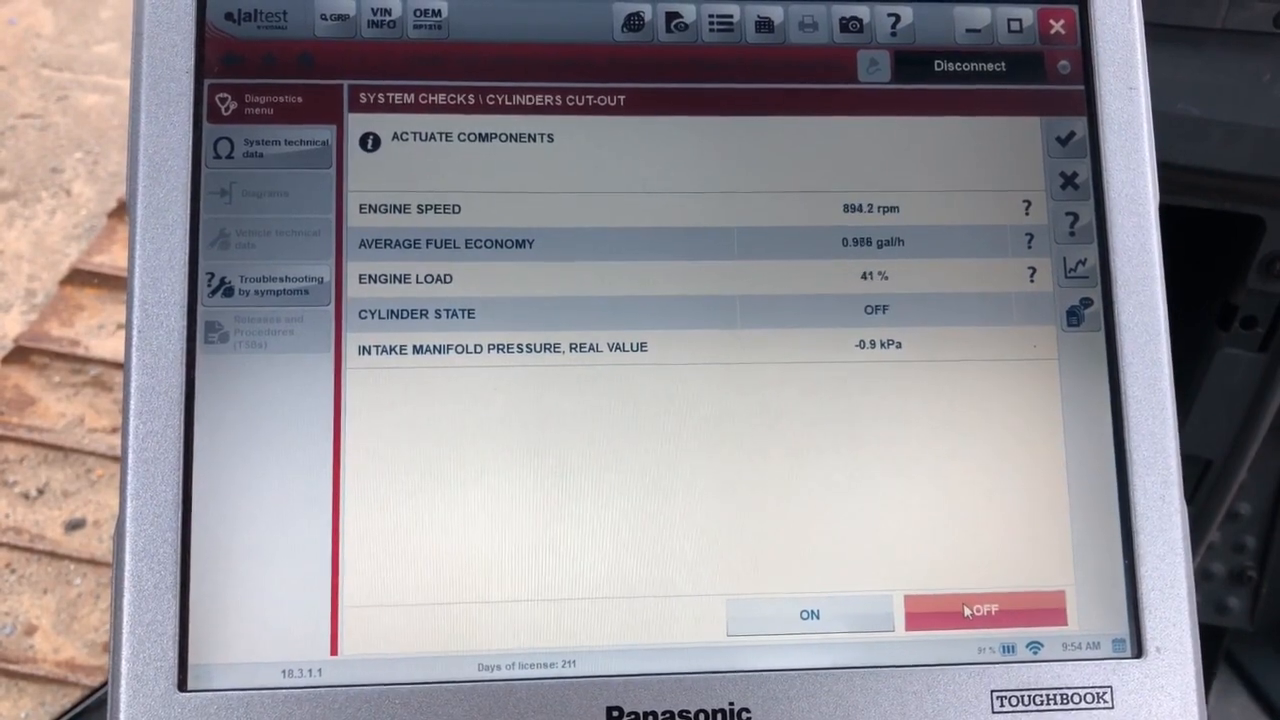
click(810, 612)
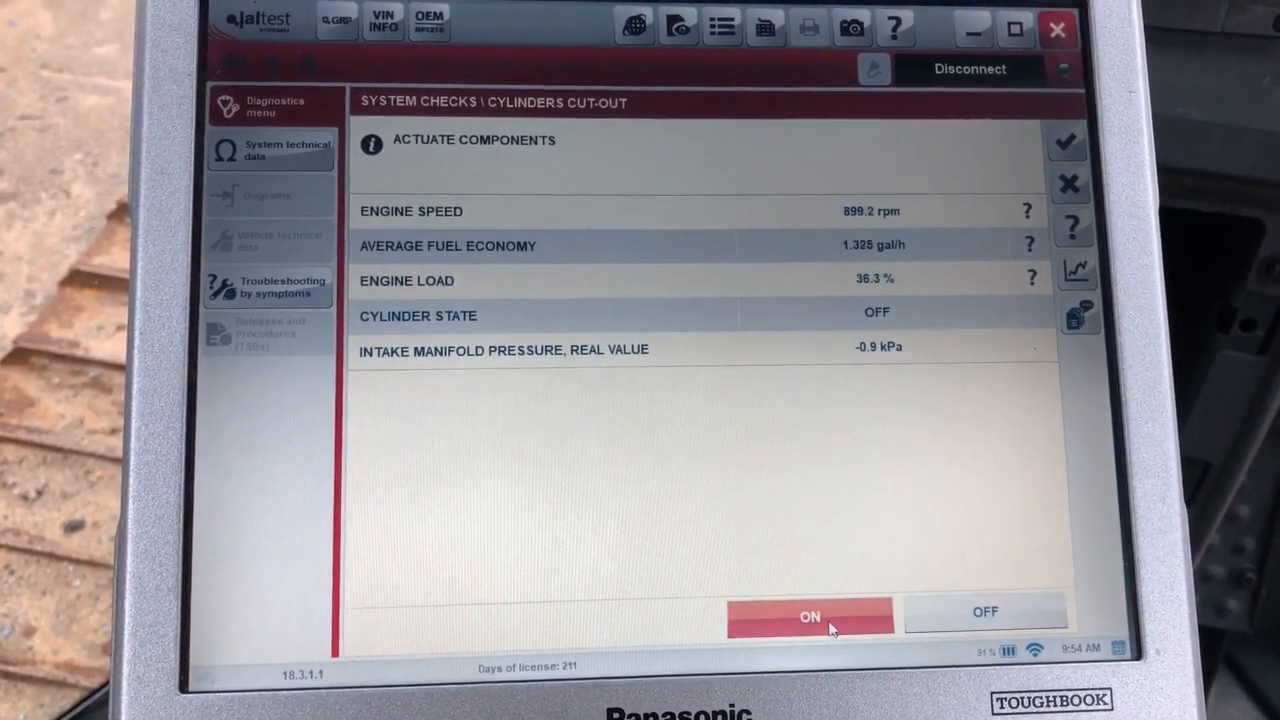
click(810, 614)
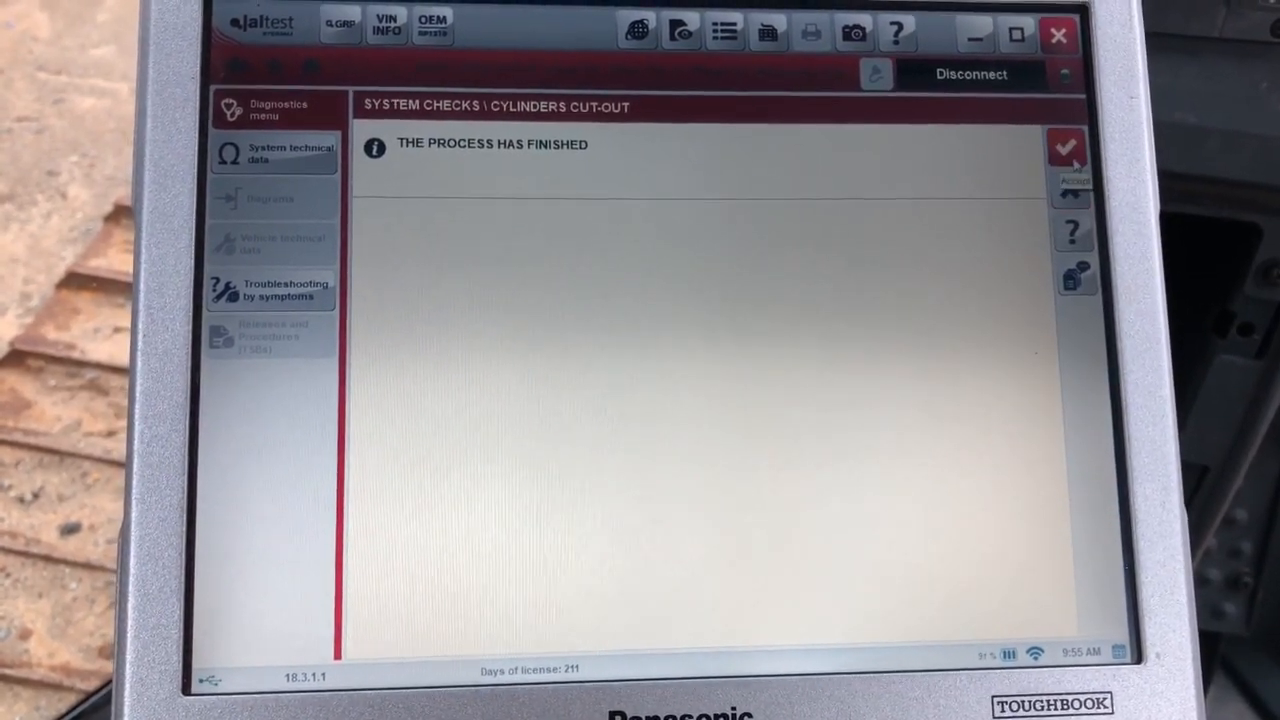
Accept the finished test and scroll the cylinder 1 speed, fuel economy and load graph
click(1070, 150)
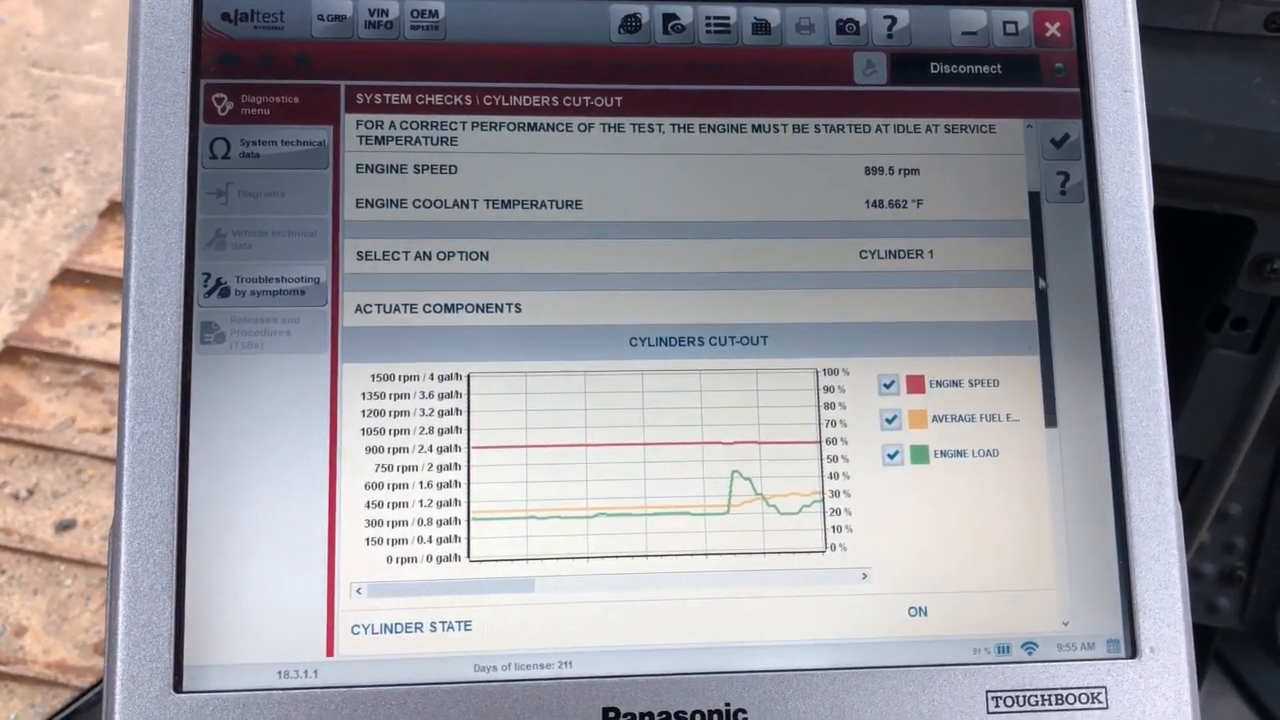
scroll(down, 3)
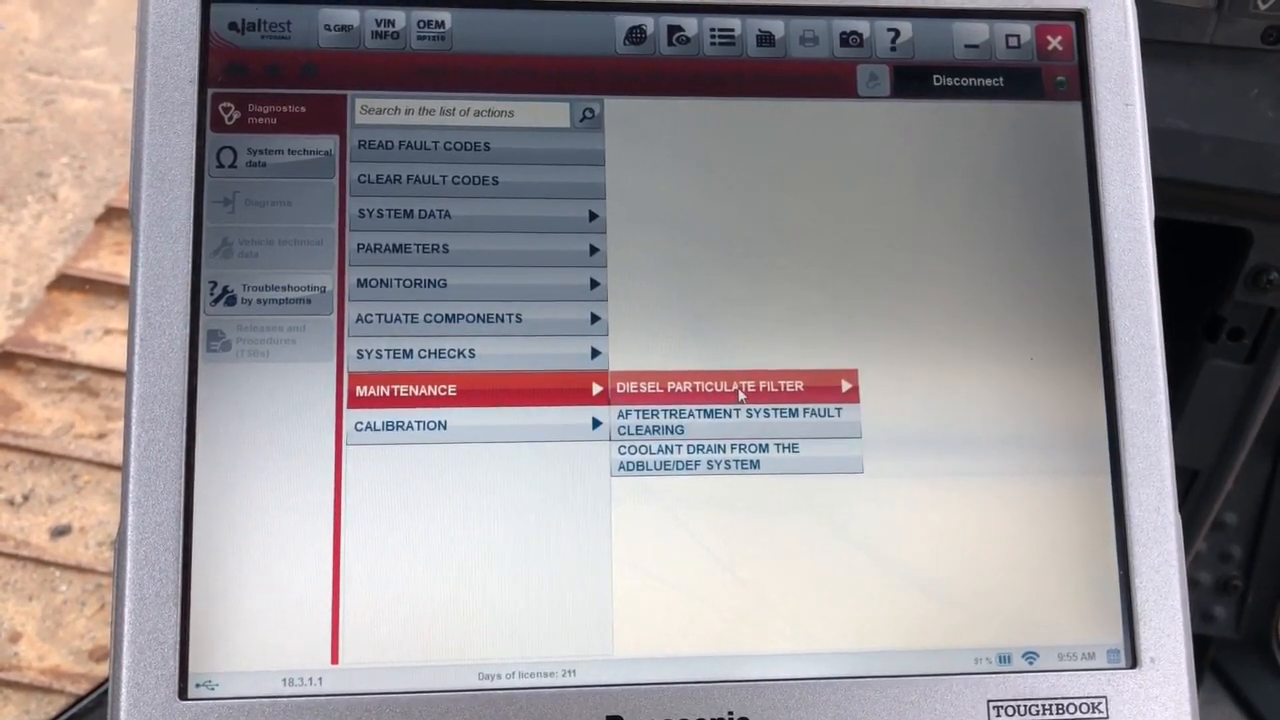
Show Maintenance > Diesel Particulate Filter procedures and the Calibration entries for EGR and intake throttle valves
click(735, 387)
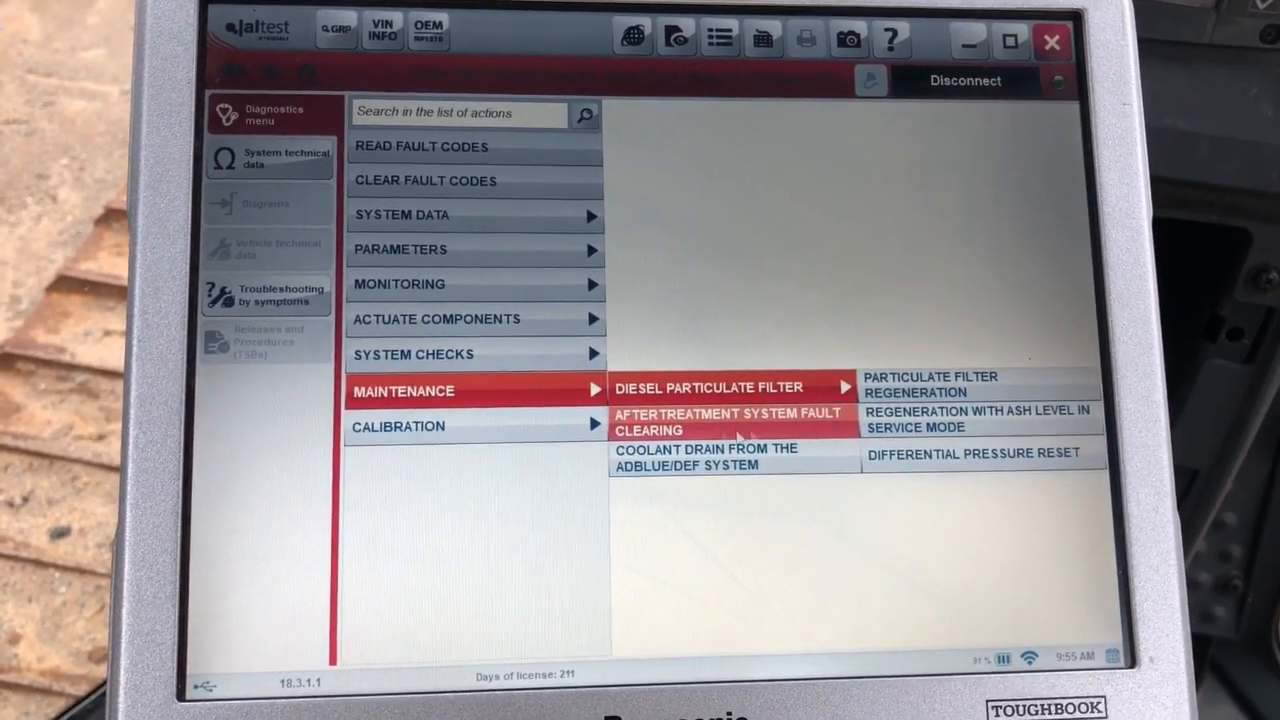
click(398, 426)
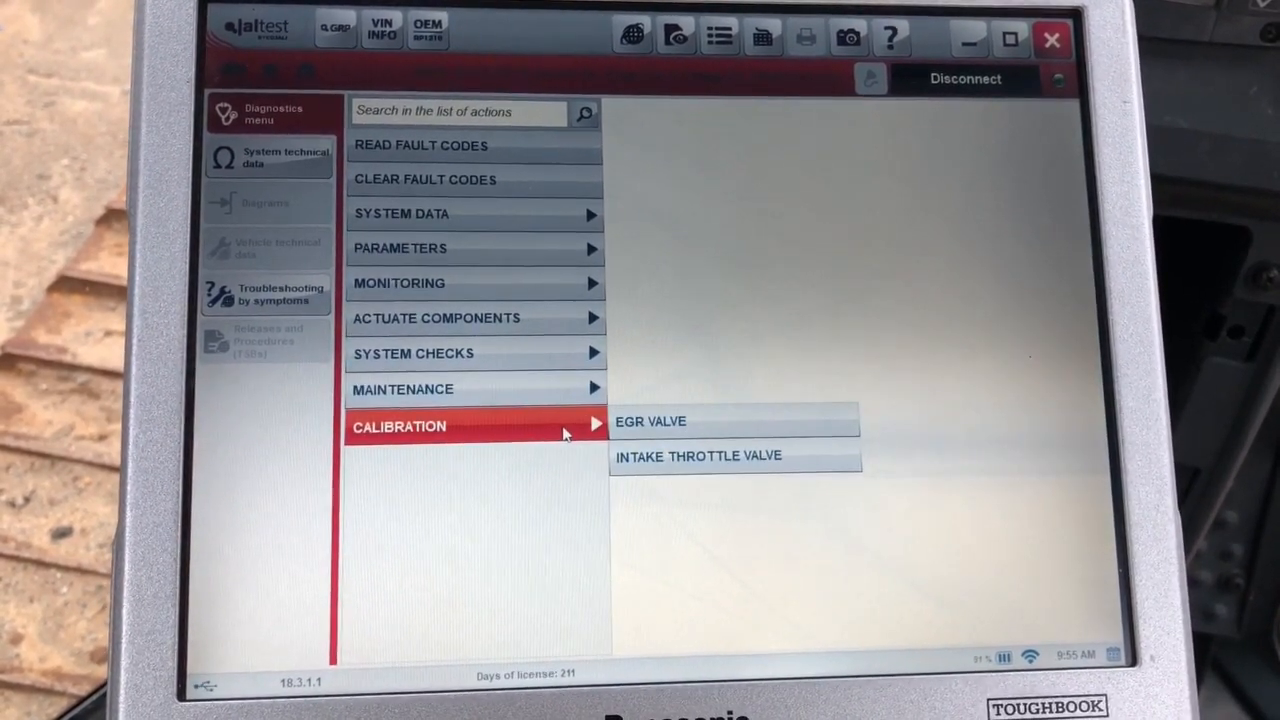
mouse_move(680, 422)
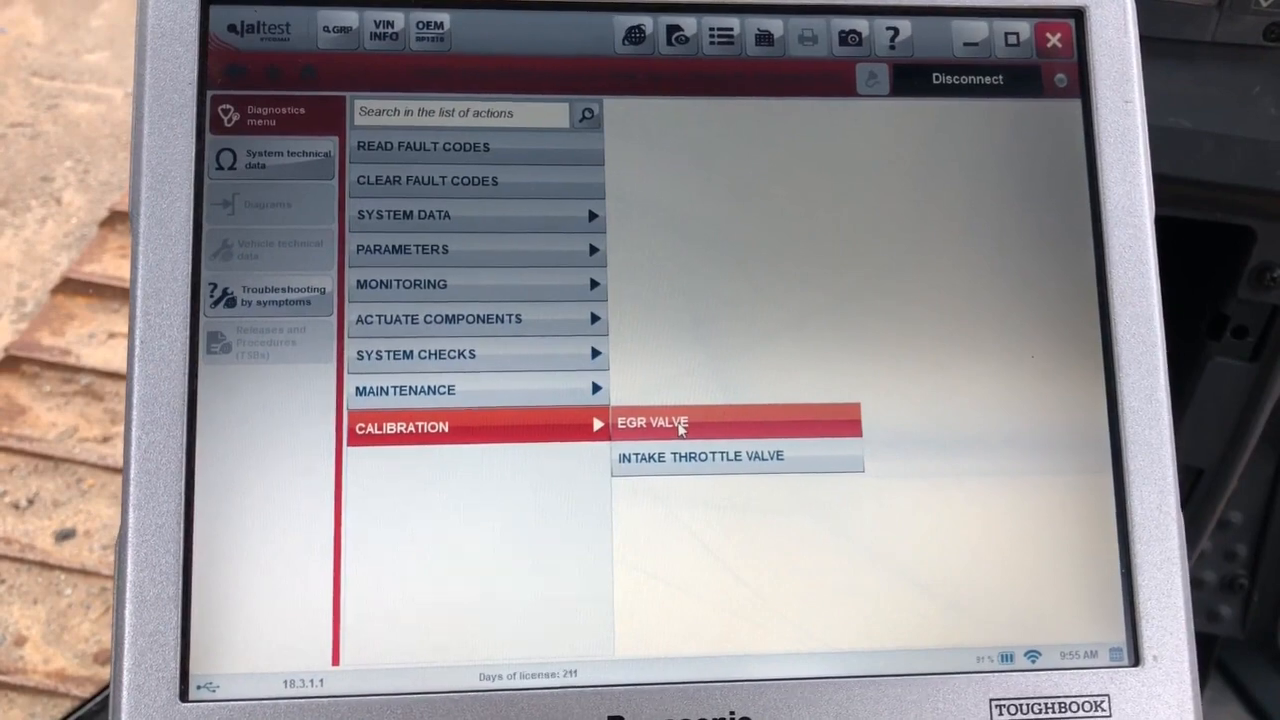